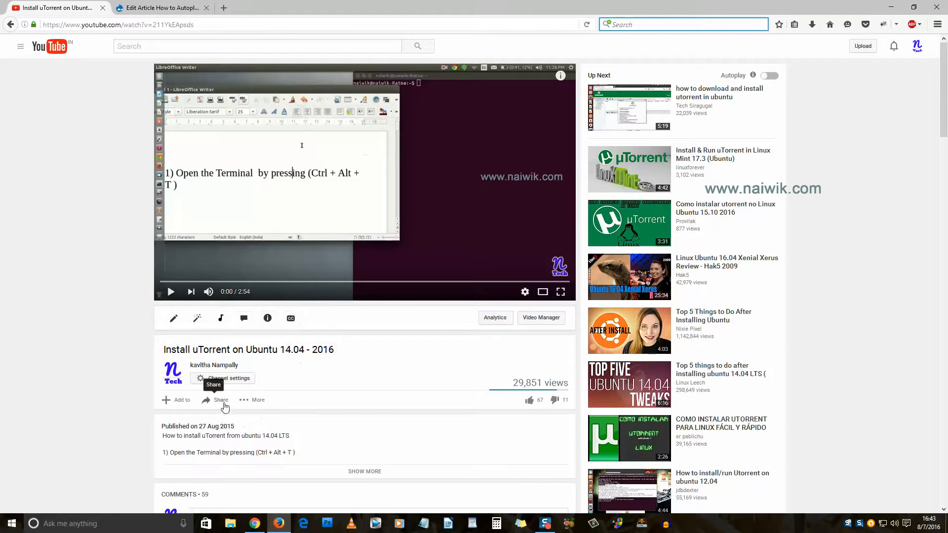
# Step: Copy the uTorrent video's iframe embed code from YouTube's Share options
pyautogui.click(220, 400)
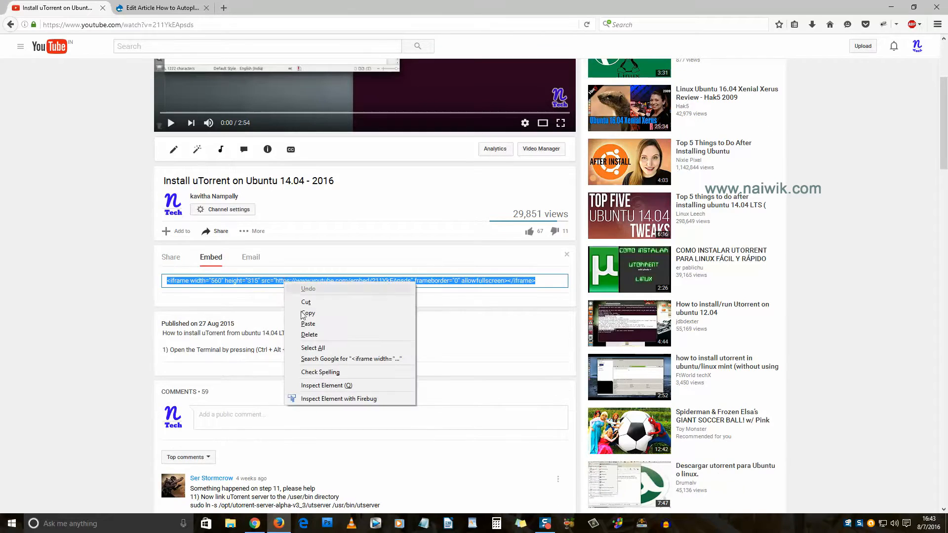
pyautogui.click(160, 6)
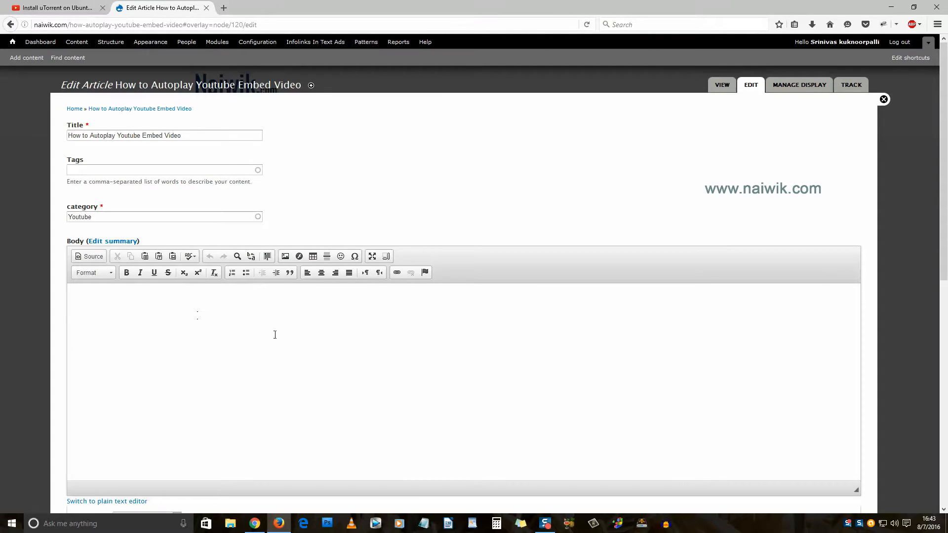
# Step: Paste the iframe into the plain-text Body, save with Full HTML, and return to editing
pyautogui.scroll(-3)
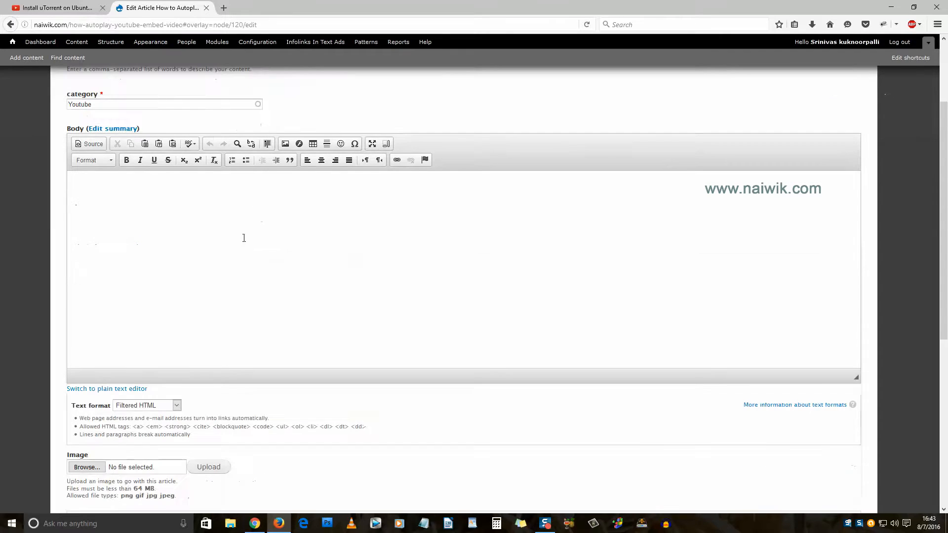
pyautogui.click(106, 388)
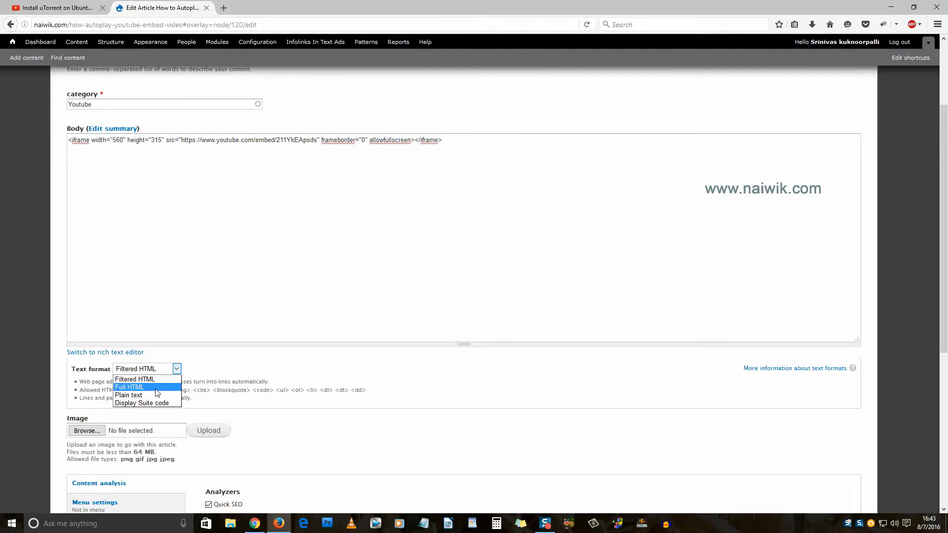
pyautogui.click(129, 388)
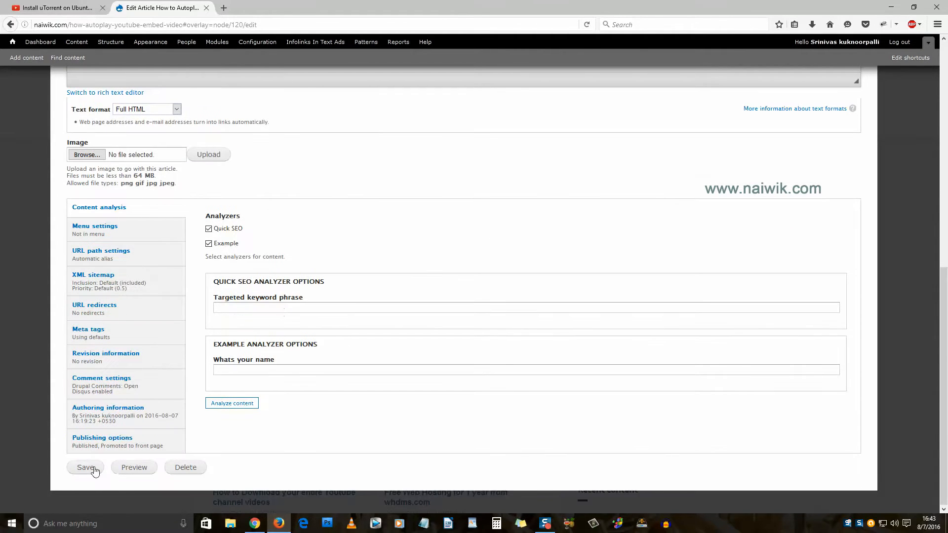
pyautogui.click(85, 467)
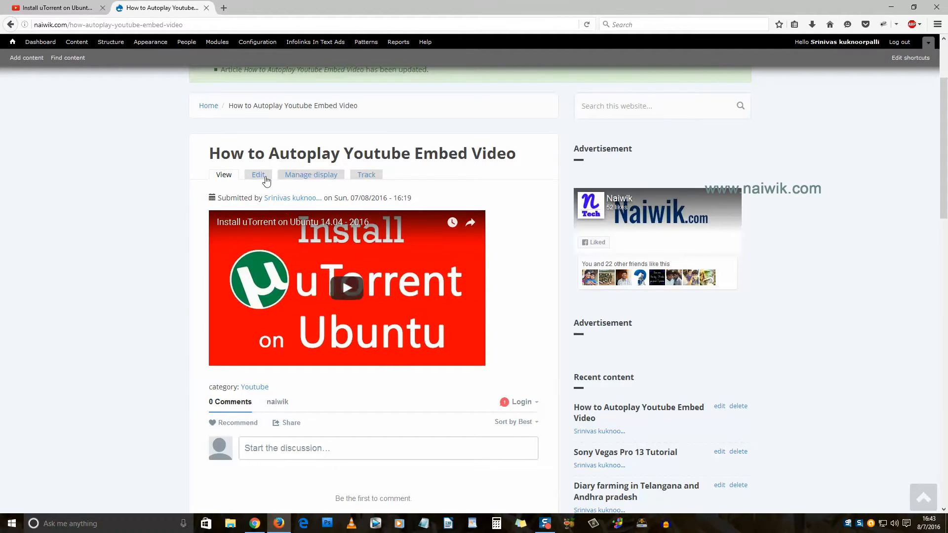
pyautogui.click(258, 174)
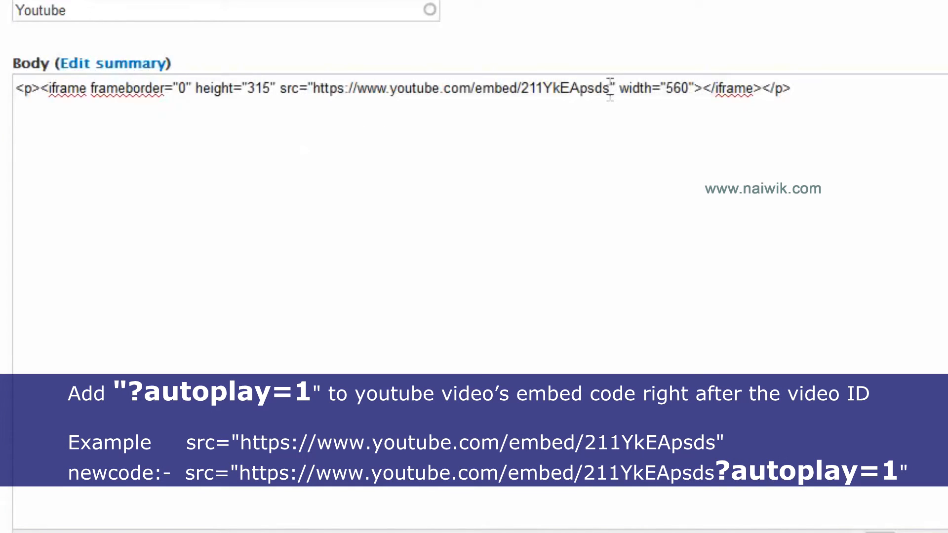
# Step: Append ?autoplay=1 right after the video ID in the iframe src URL
pyautogui.moveTo(312, 88); pyautogui.dragTo(605, 88)
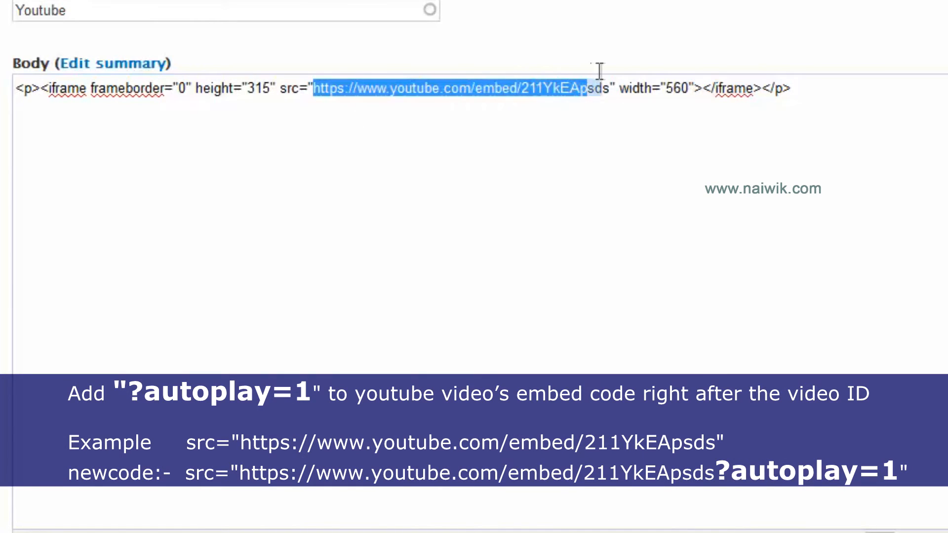
pyautogui.click(626, 115)
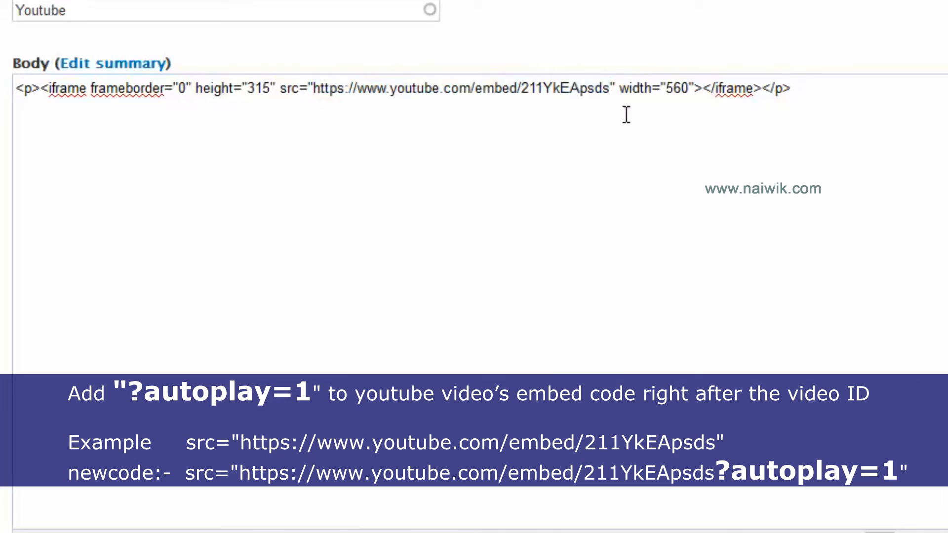
pyautogui.click(615, 90)
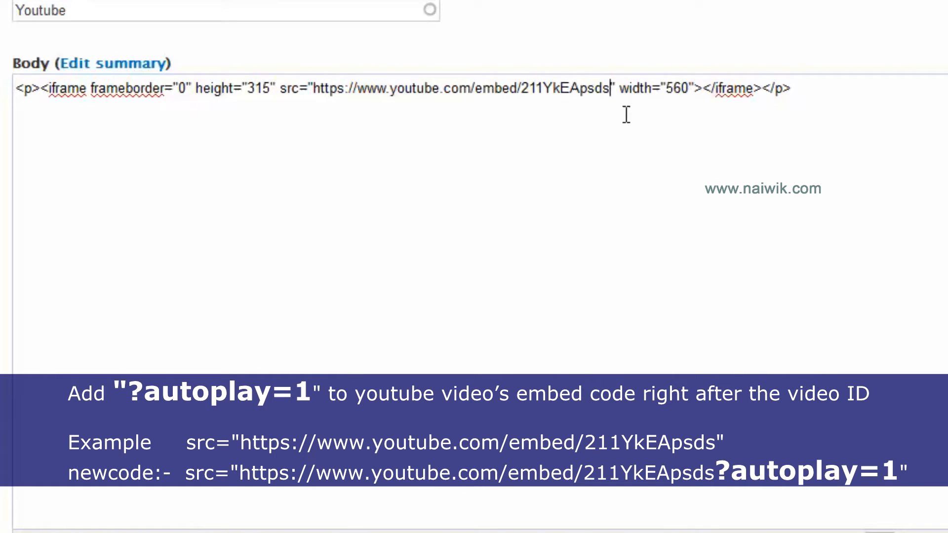
pyautogui.write('?autoplay=1')
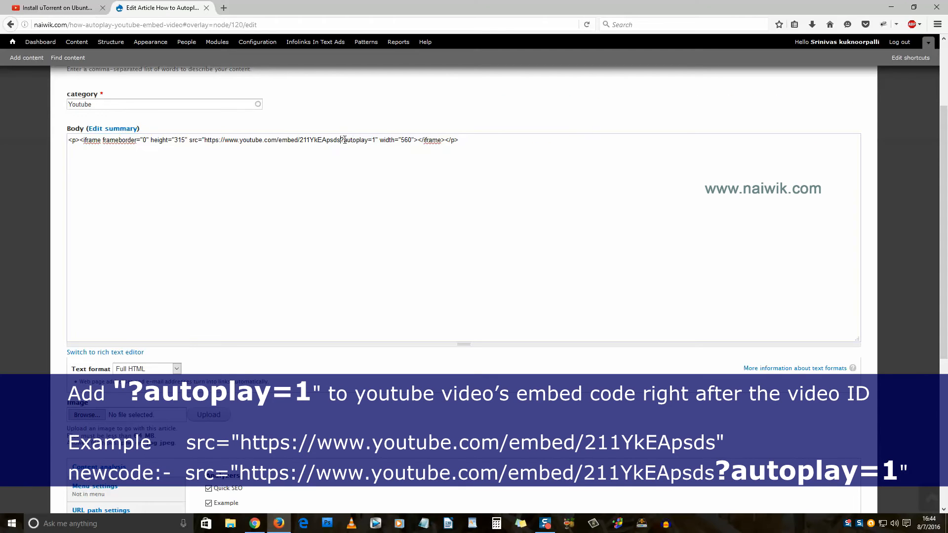
pyautogui.scroll(-3)
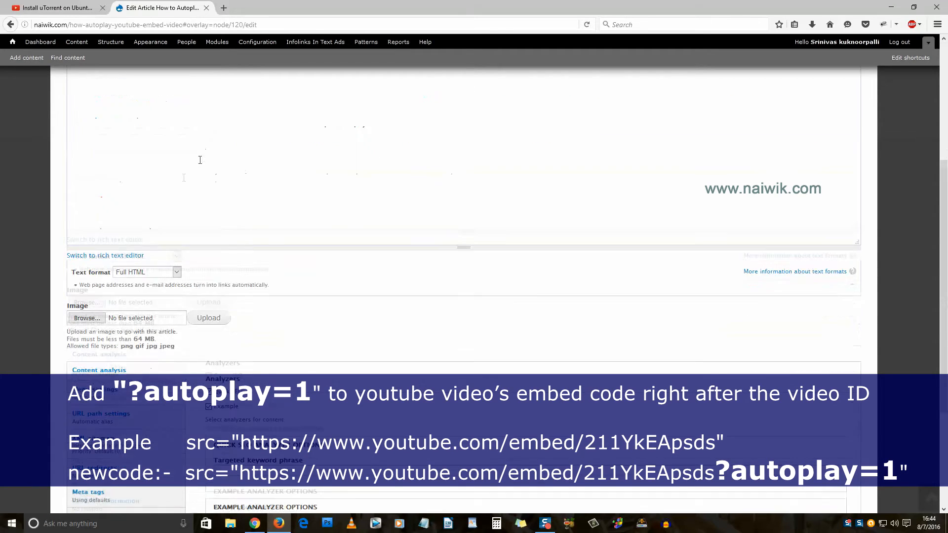